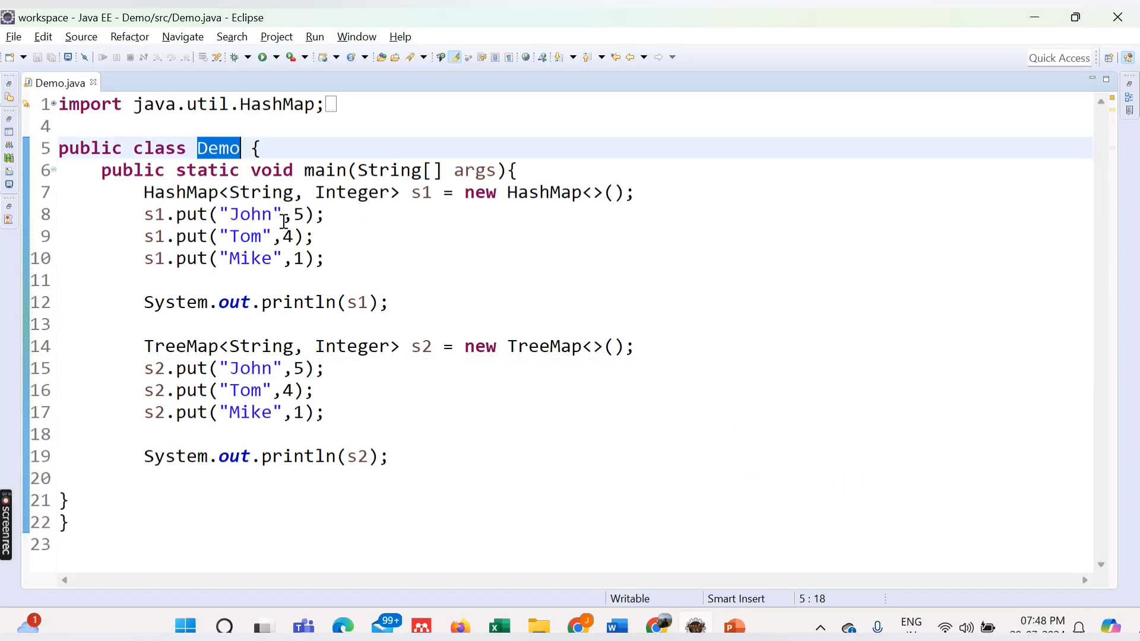
Review the Demo.java code, highlighting the s1 and s2 map variables and the s1.put lines.
left_click(144, 193)
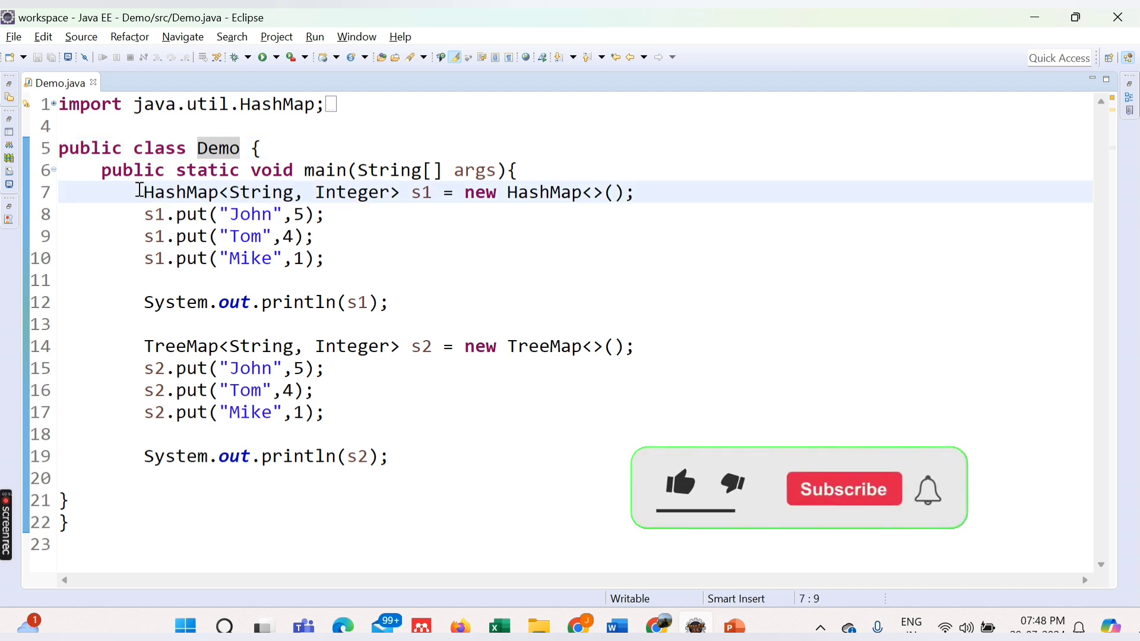
double_click(421, 192)
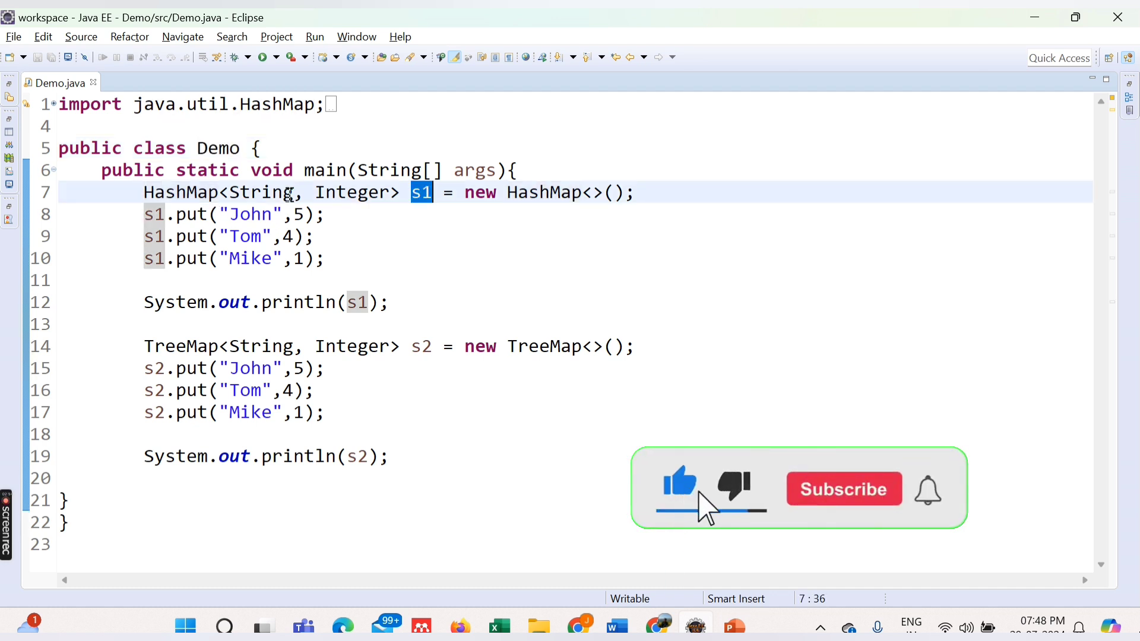
left_click(262, 193)
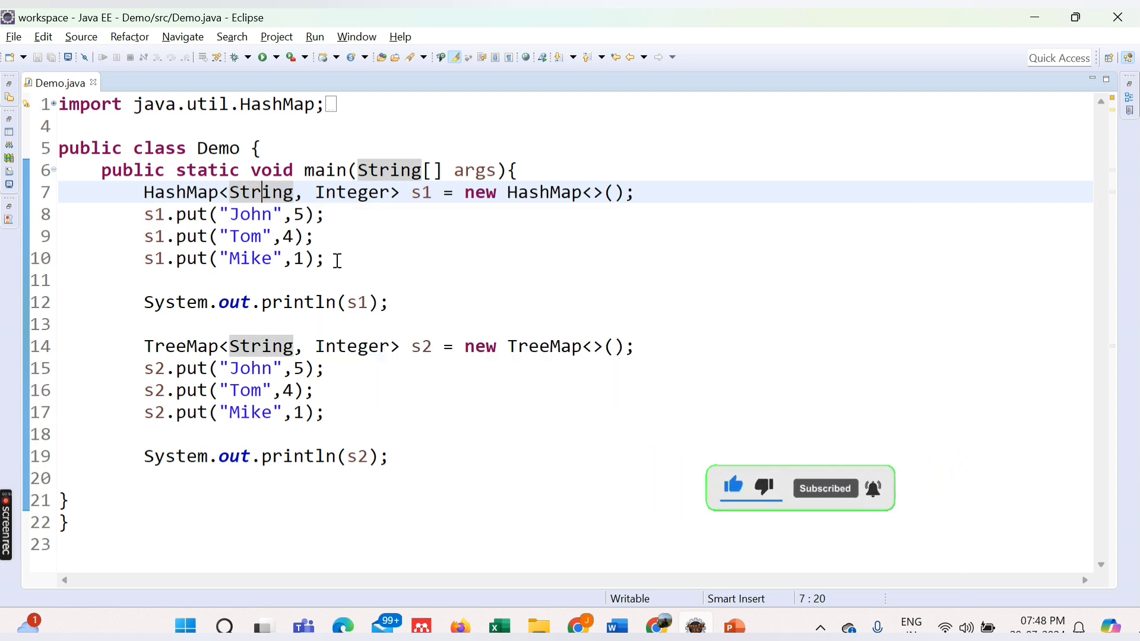
left_click_drag(143, 214, 326, 258)
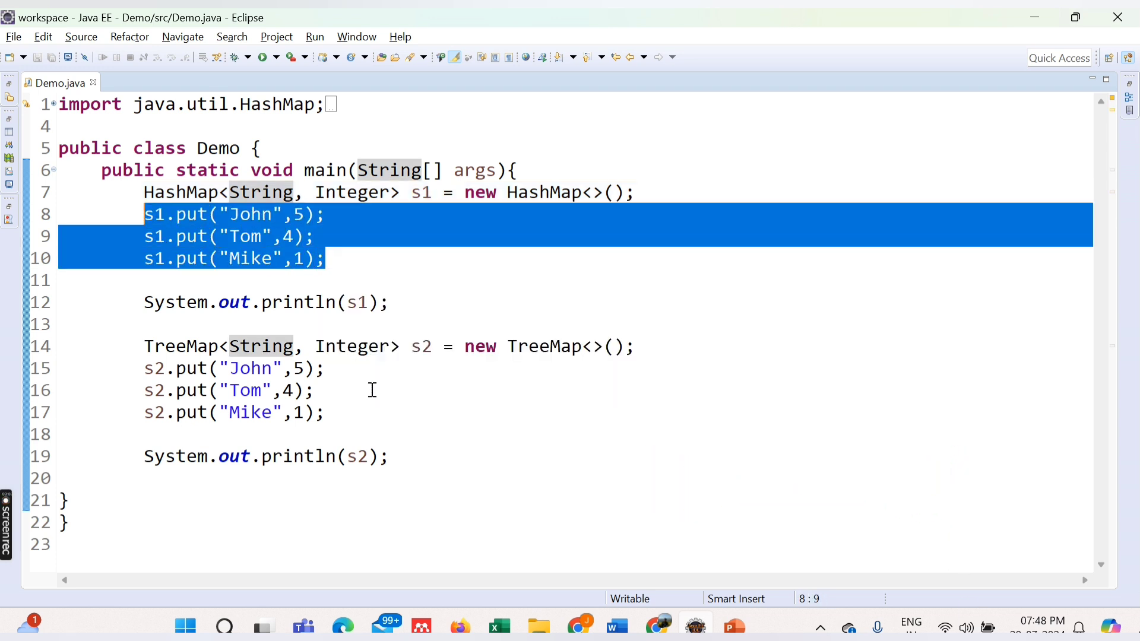
left_click(213, 303)
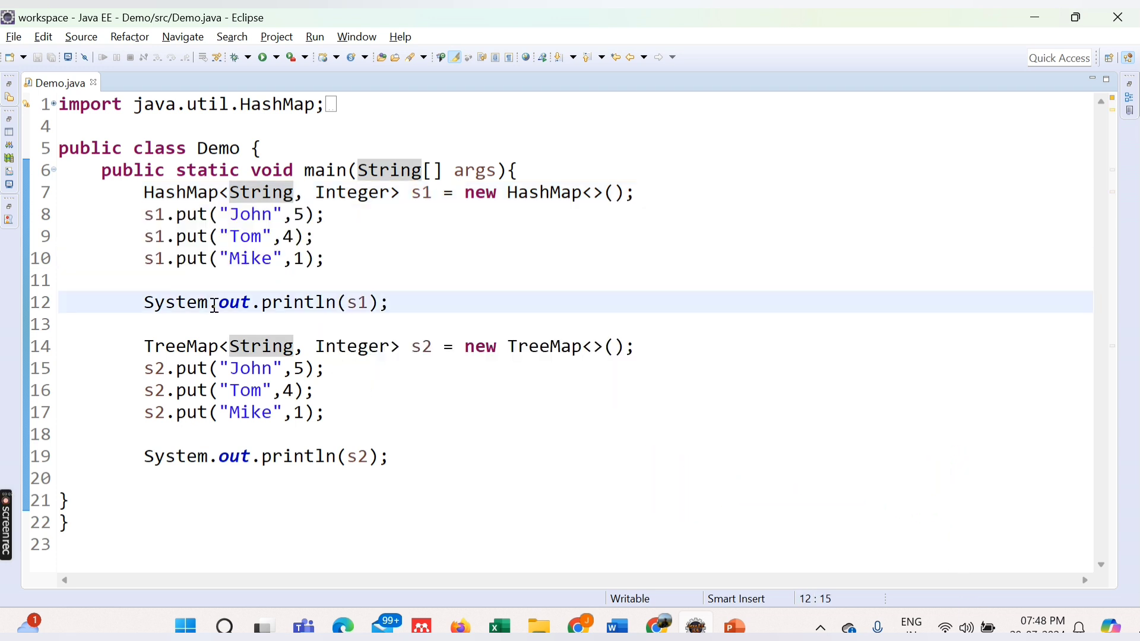
double_click(181, 345)
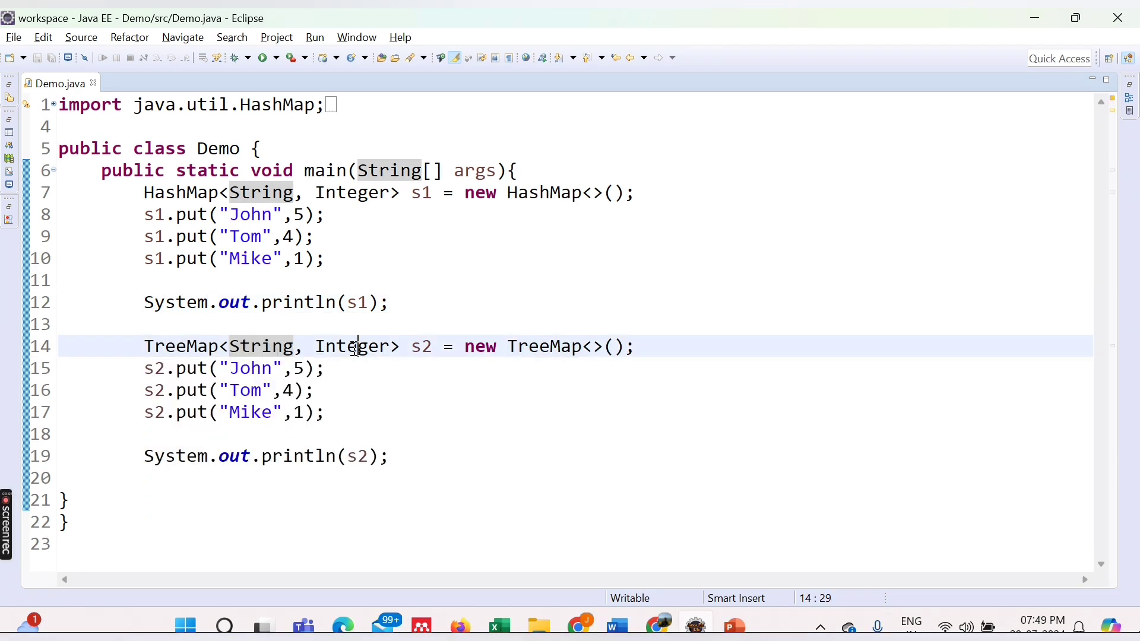
double_click(420, 345)
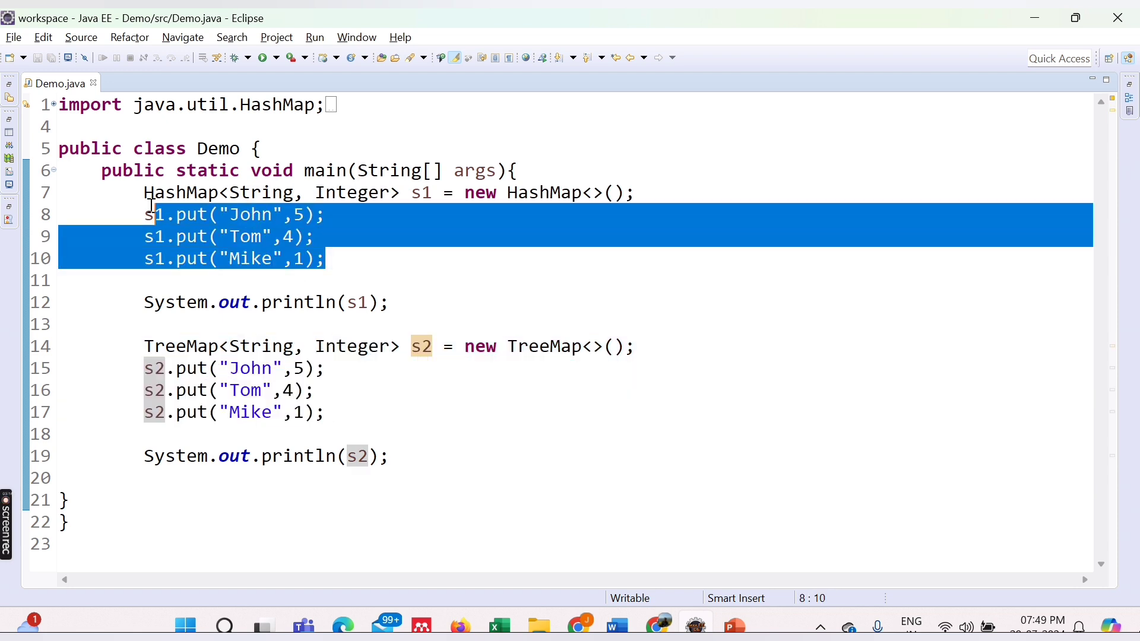
left_click(458, 280)
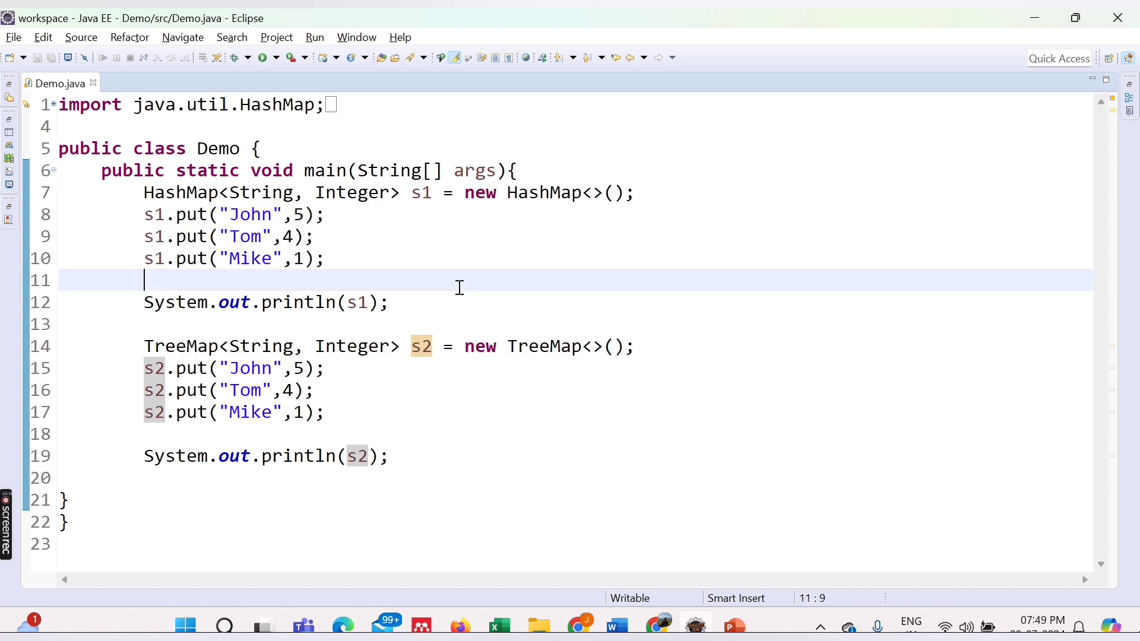
mouse_move(265, 66)
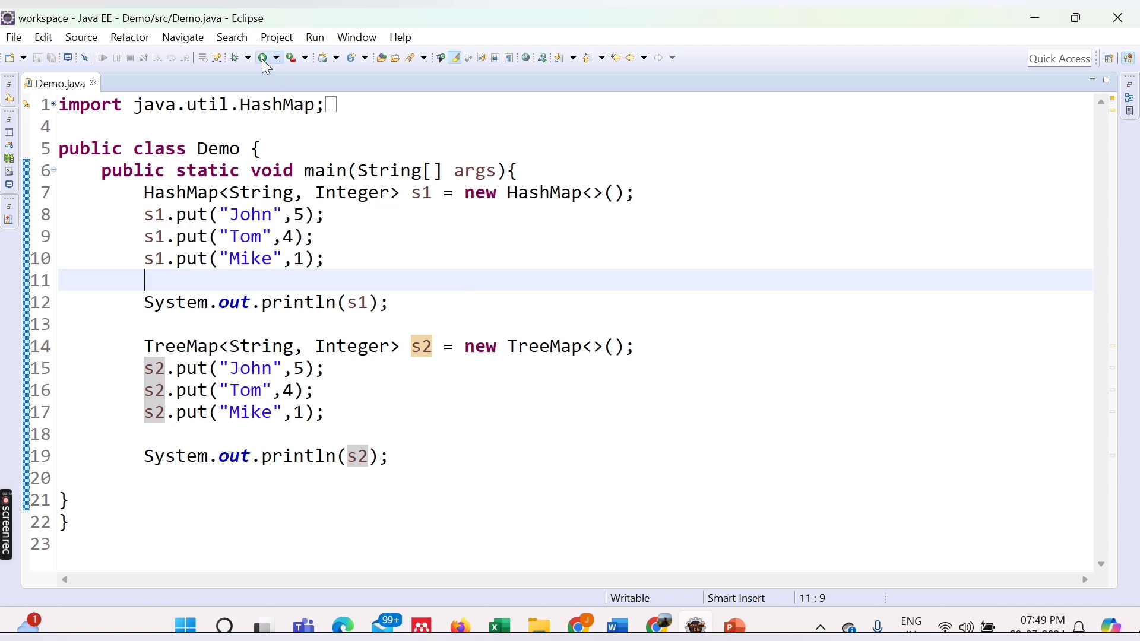
Run Demo.java and read the HashMap {Mike=1, Tom=4, John=5} and sorted TreeMap outputs in the Console.
left_click(261, 57)
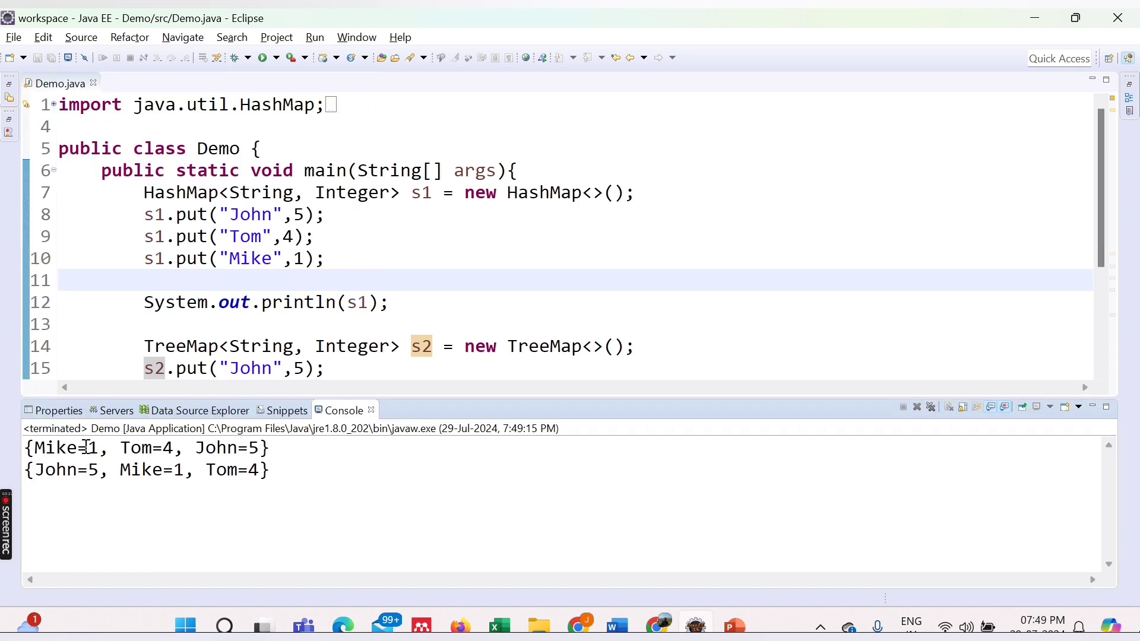
left_click_drag(221, 235, 325, 257)
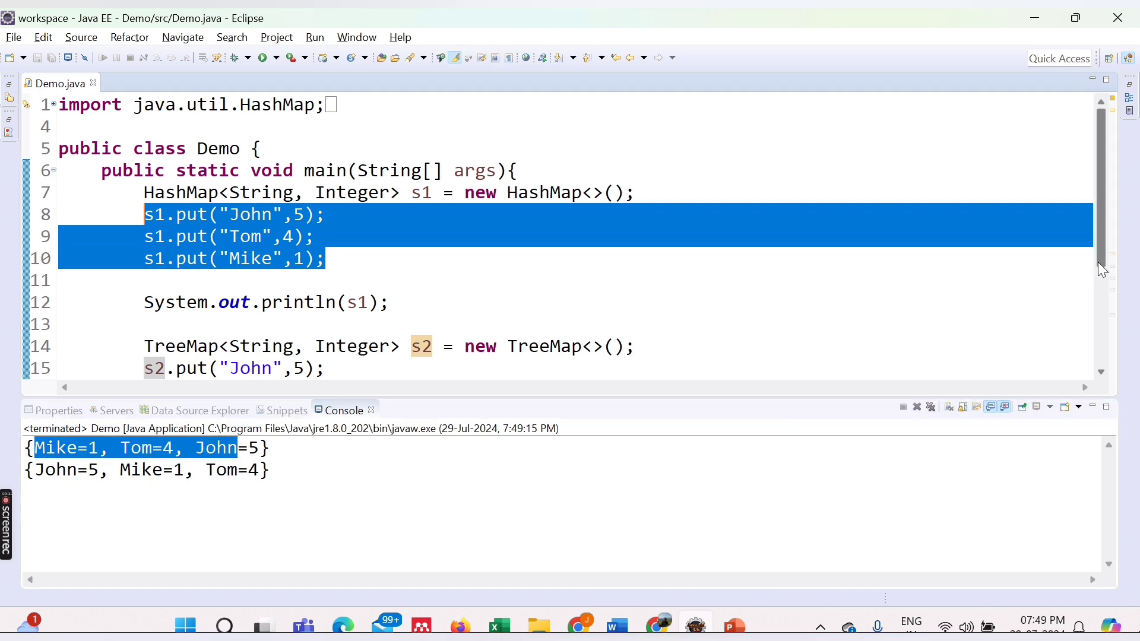
scroll("down", 3)
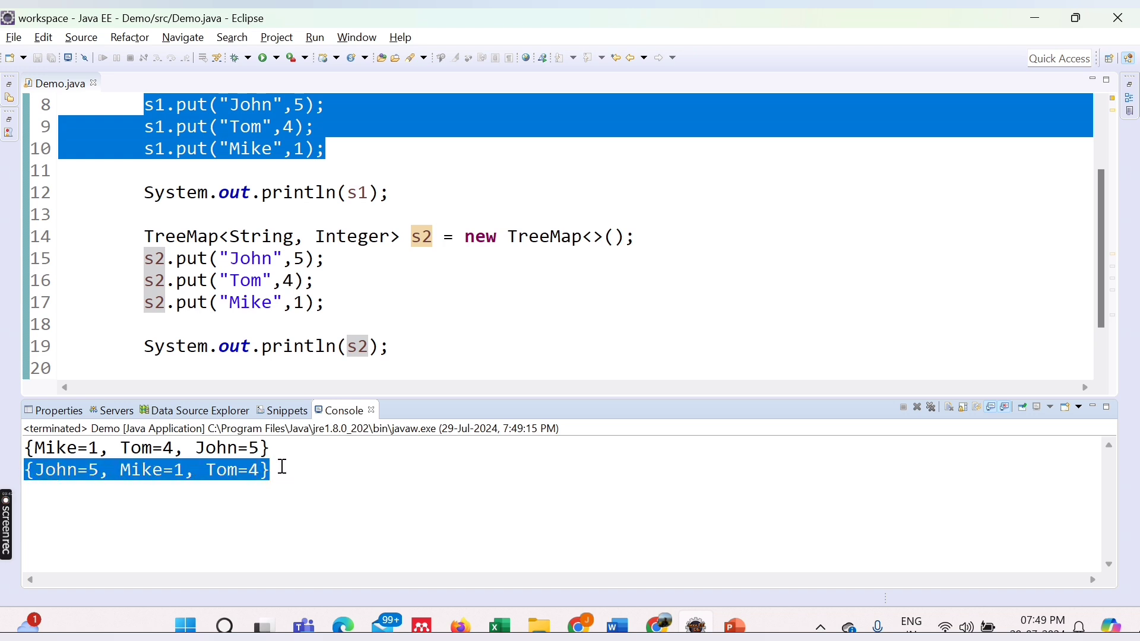
mouse_move(281, 449)
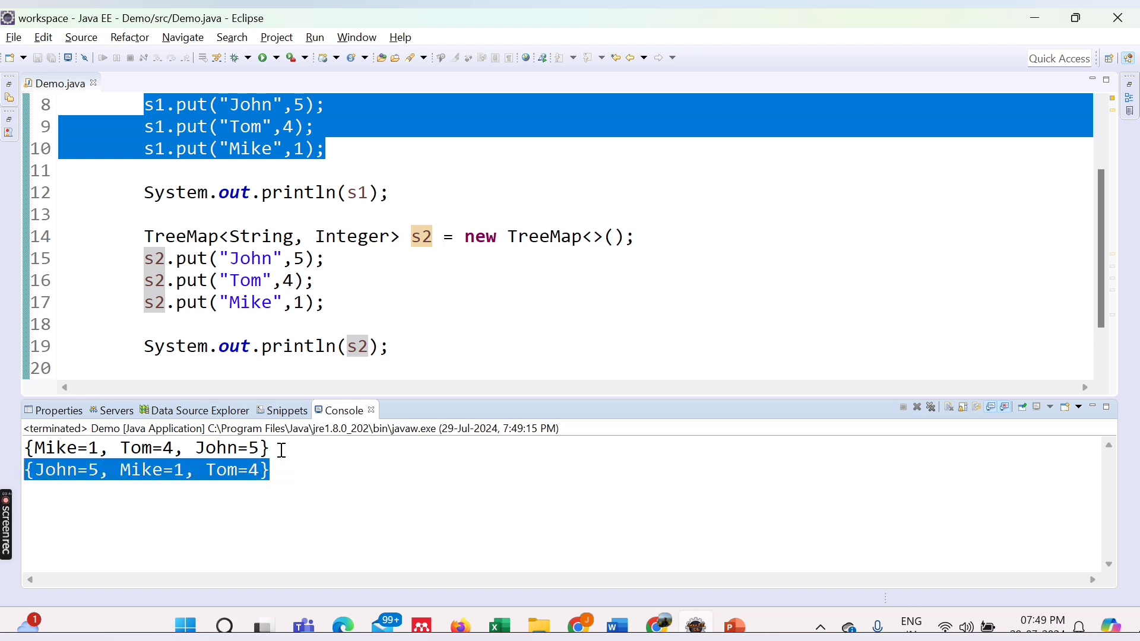
left_click(145, 449)
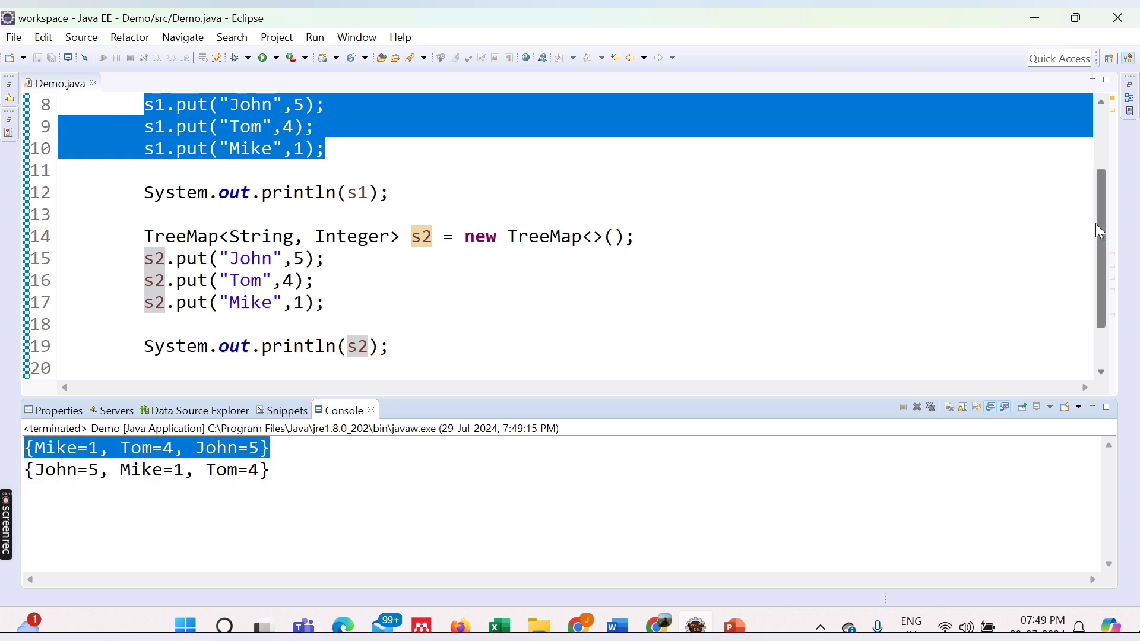
scroll("up", 3)
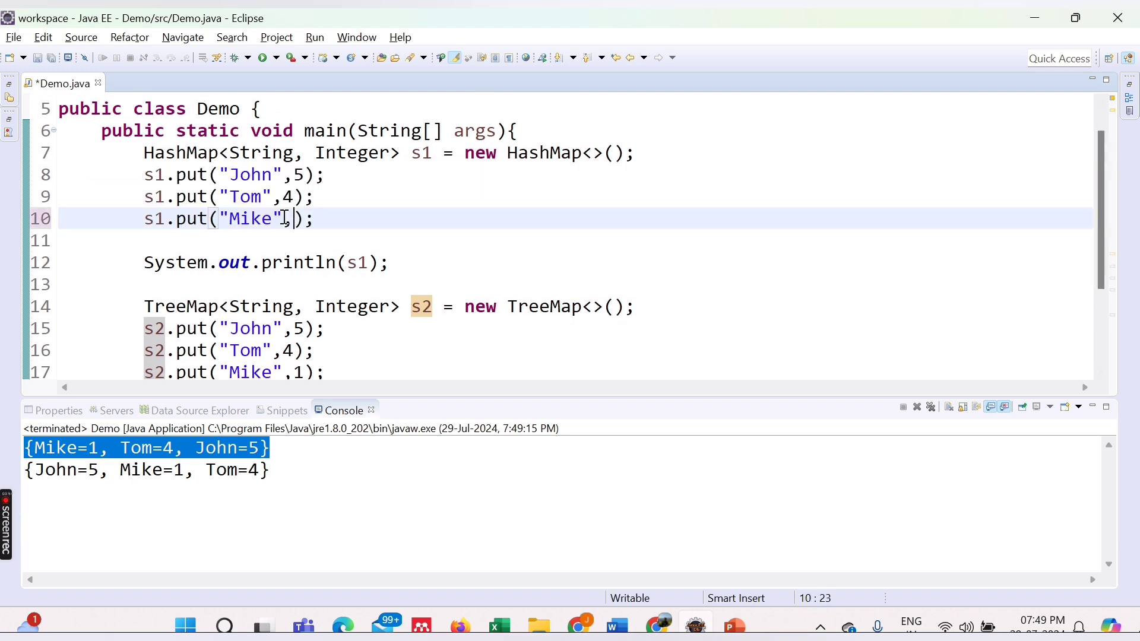
Change several map values, including John's TreeMap entry, to null and rerun to print both maps with nulls.
type("null")
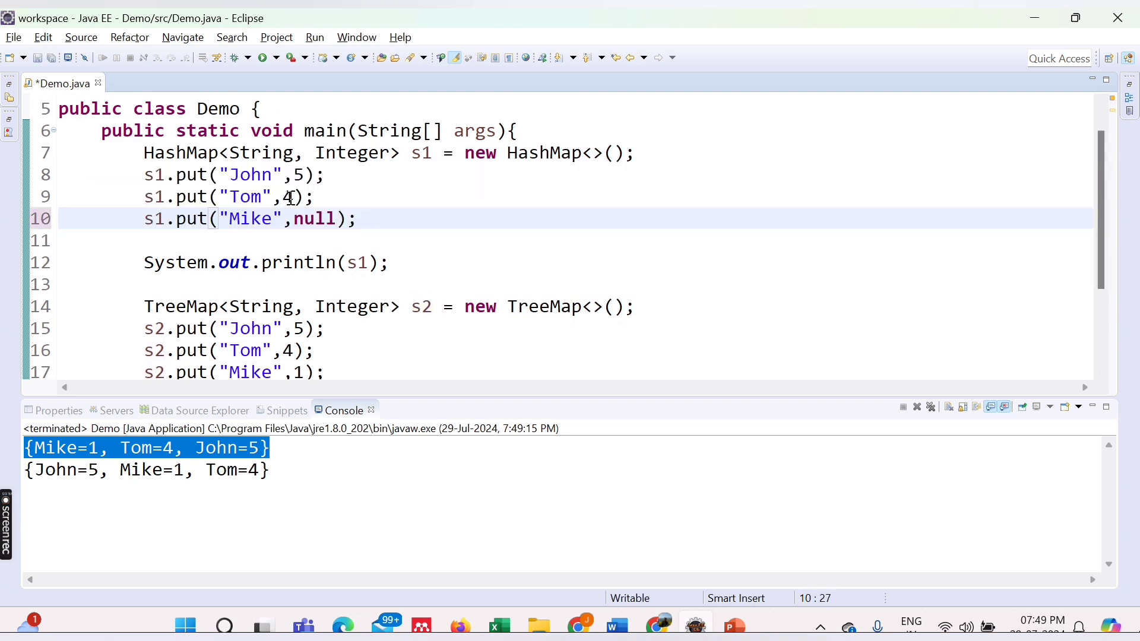
type("null")
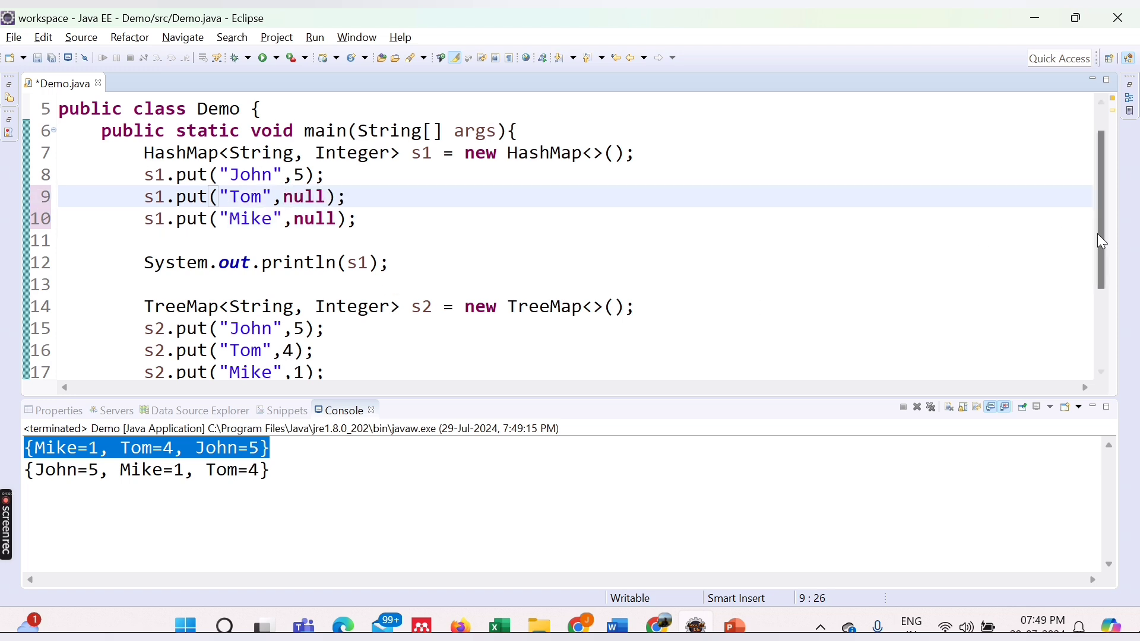
scroll("down", 3)
type("n")
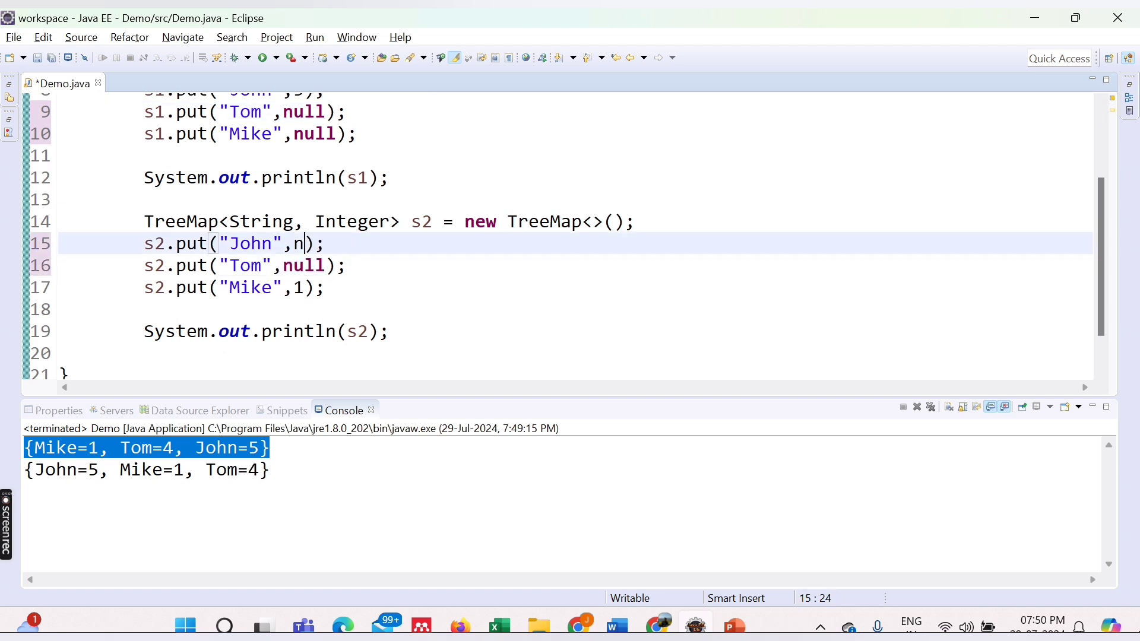
type("ull")
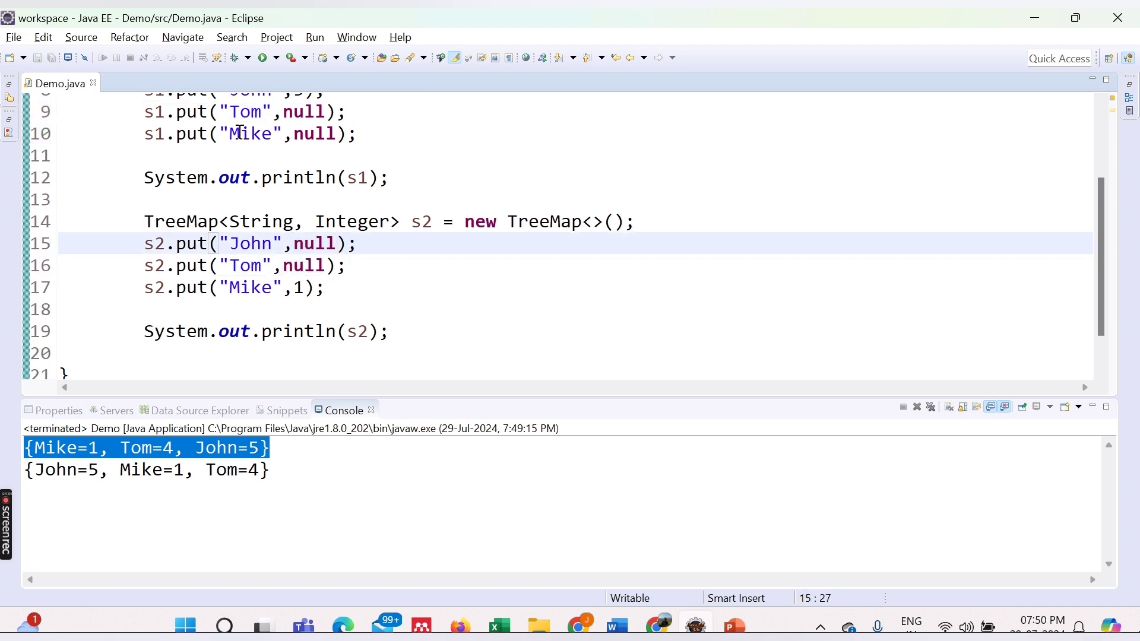
left_click(264, 57)
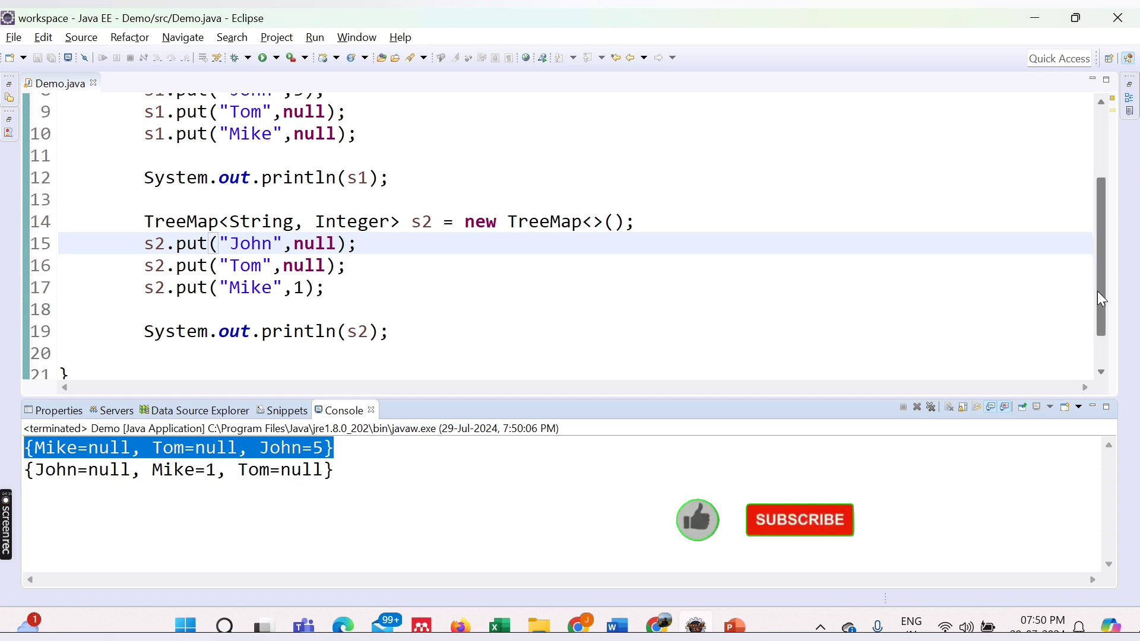
Make line 10 s1.put(null,null), add s1.put(null, 10) below it, and rerun to print {null=10, Tom=null, John=5}.
scroll("up", 3)
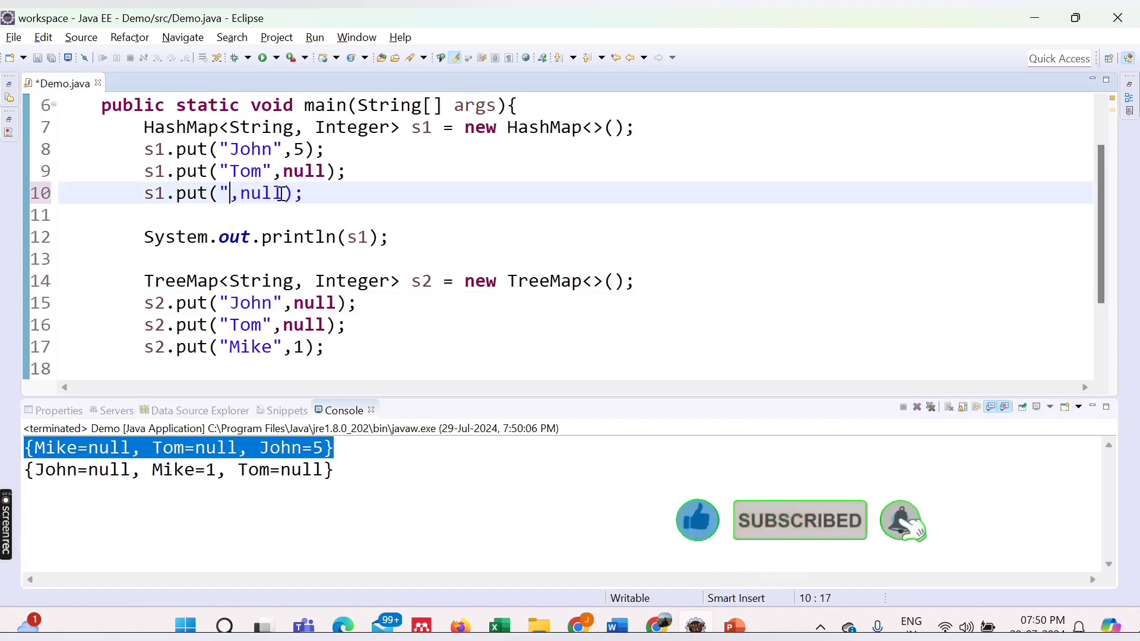
type("null")
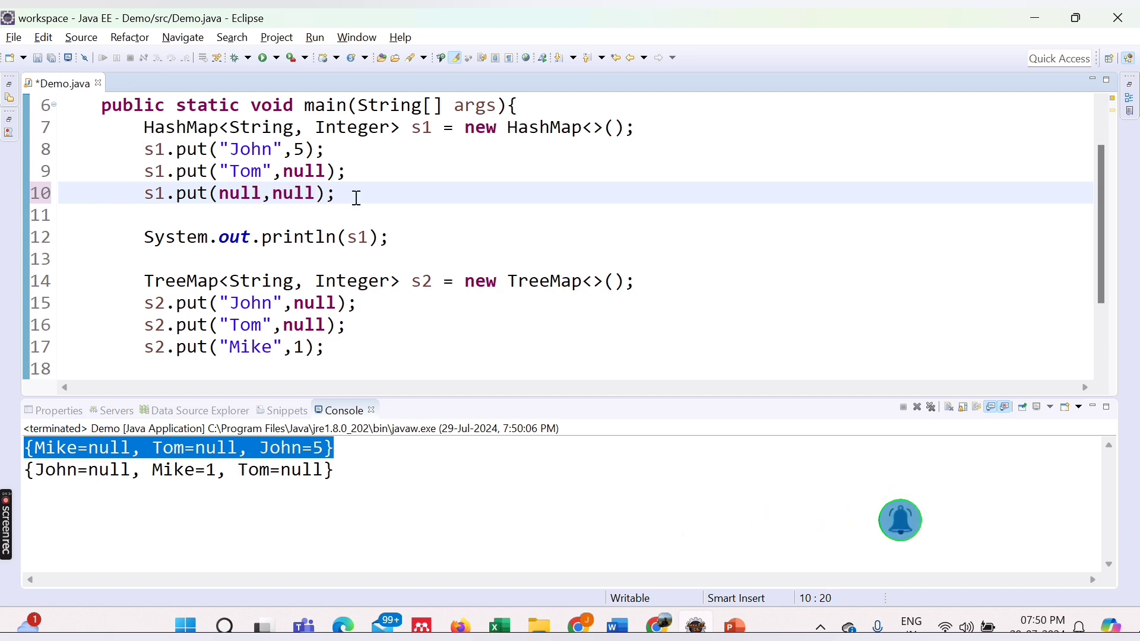
type("si")
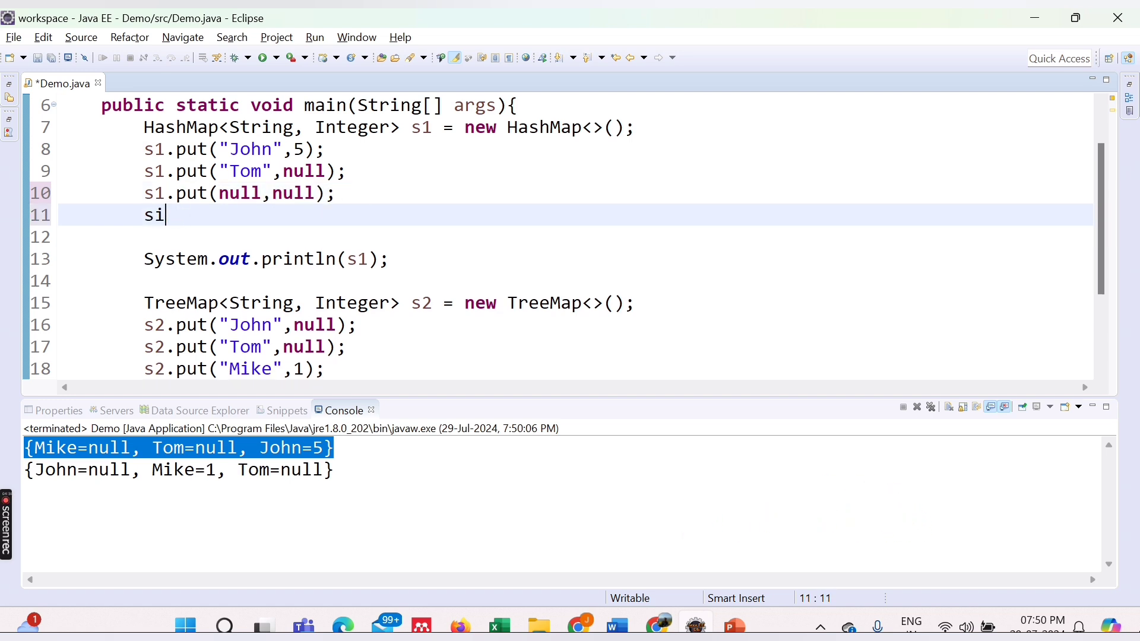
type("1.put(null, arg1")
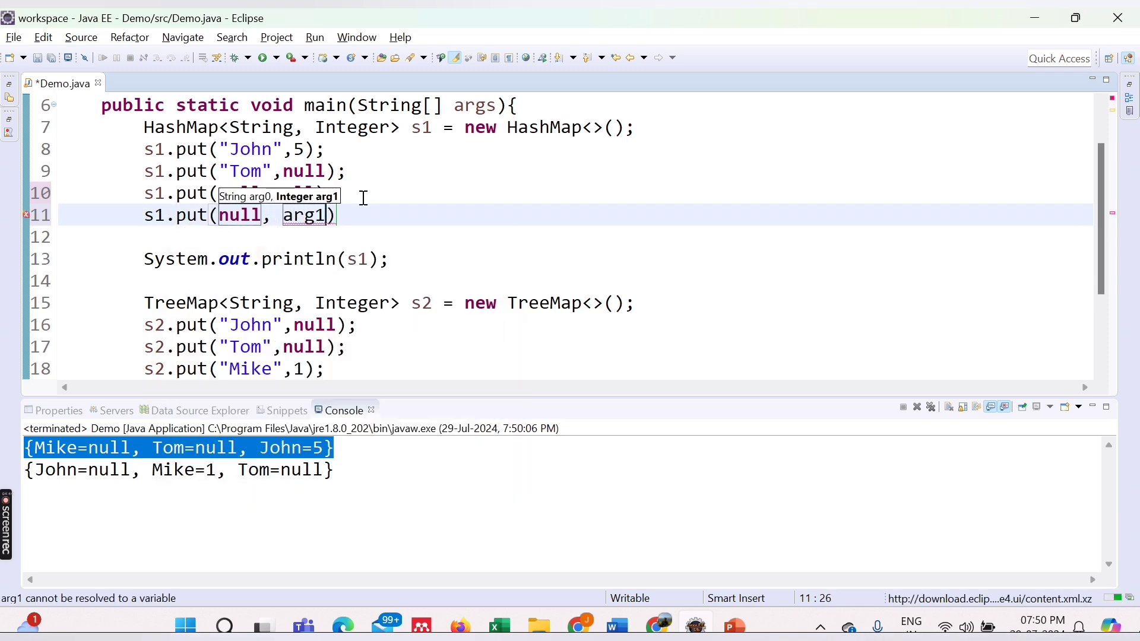
type("10")
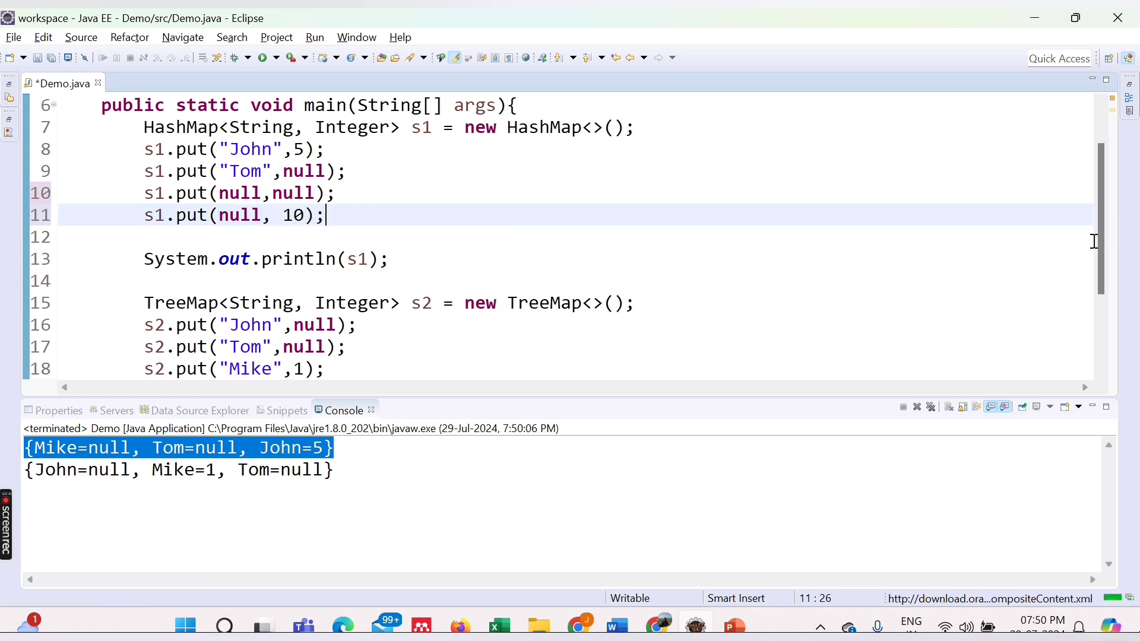
scroll("down", 3)
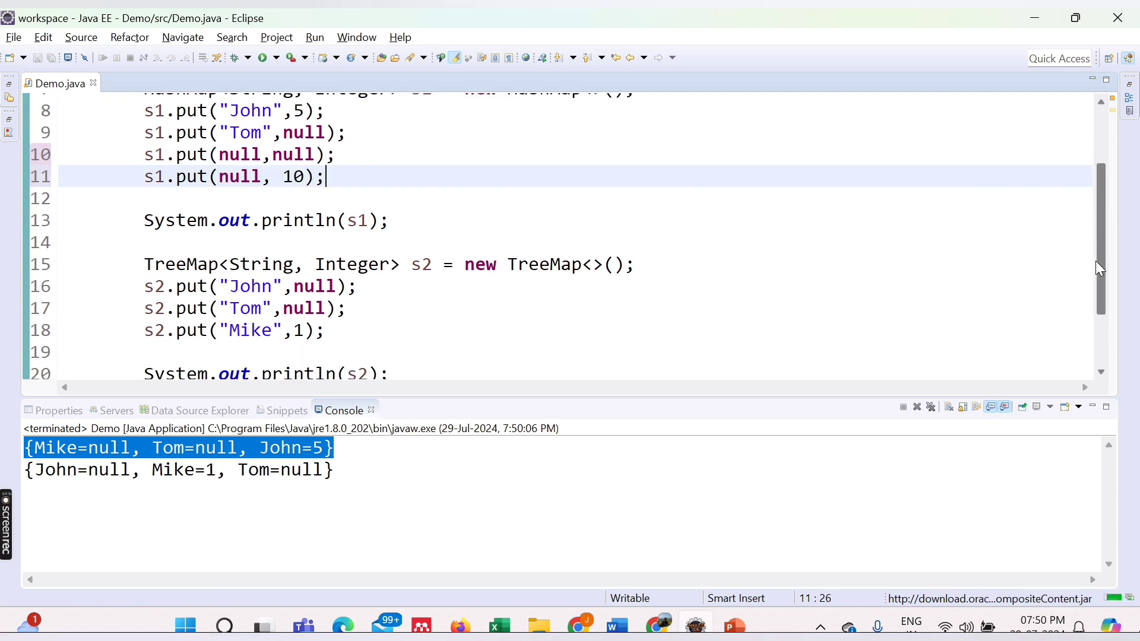
left_click(263, 57)
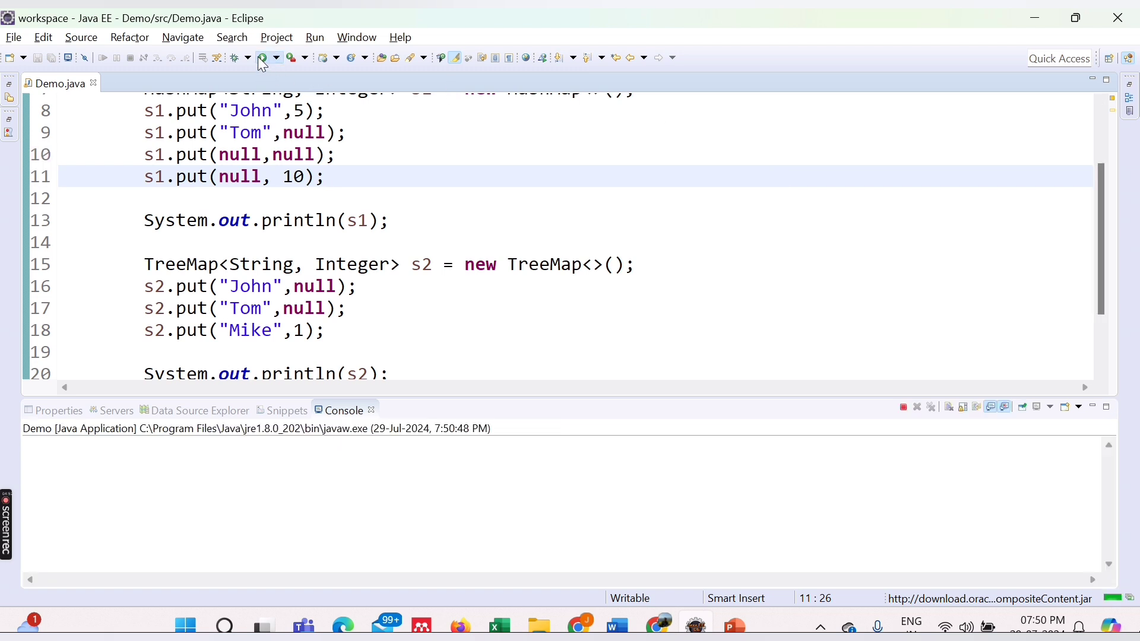
left_click(264, 57)
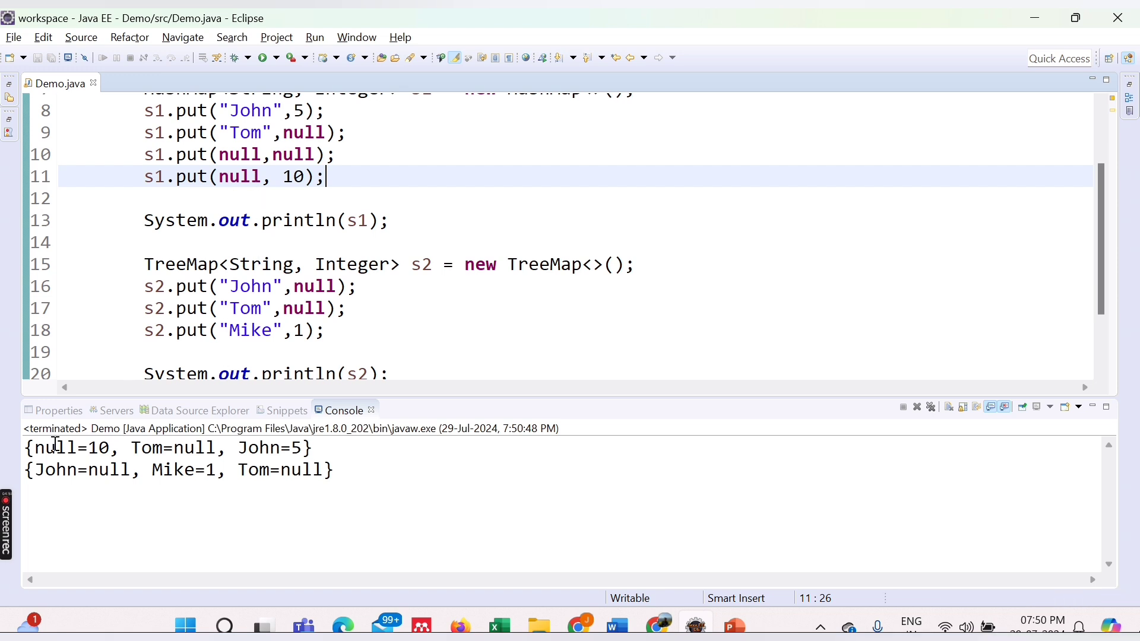
Compare the console's null key and value 10 with the null entries on lines 10 and 11.
double_click(56, 448)
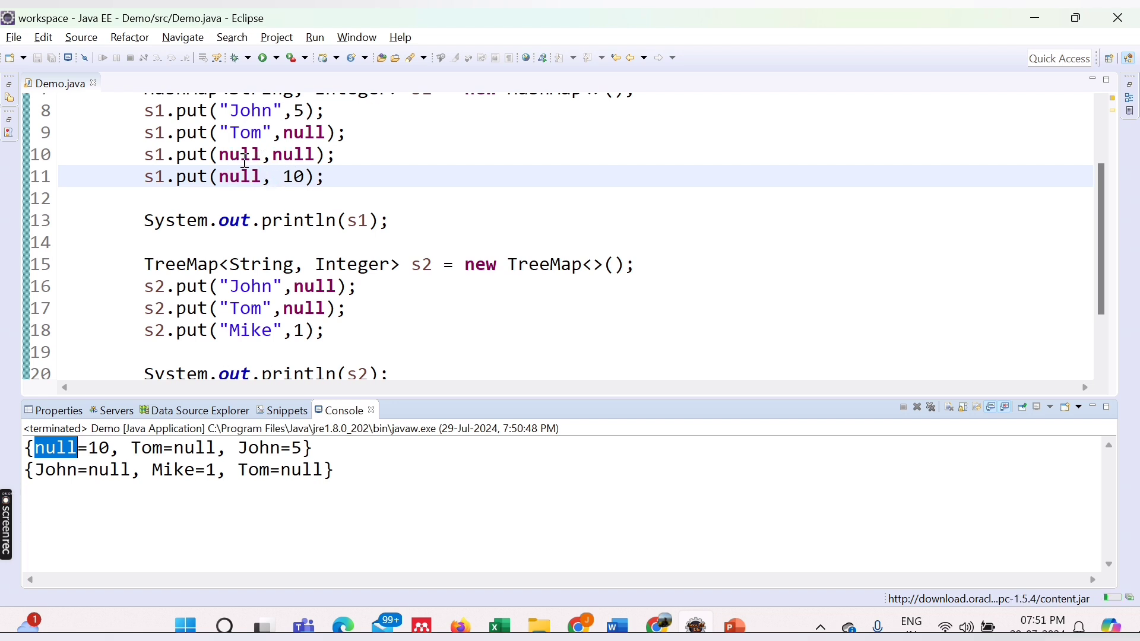
double_click(294, 154)
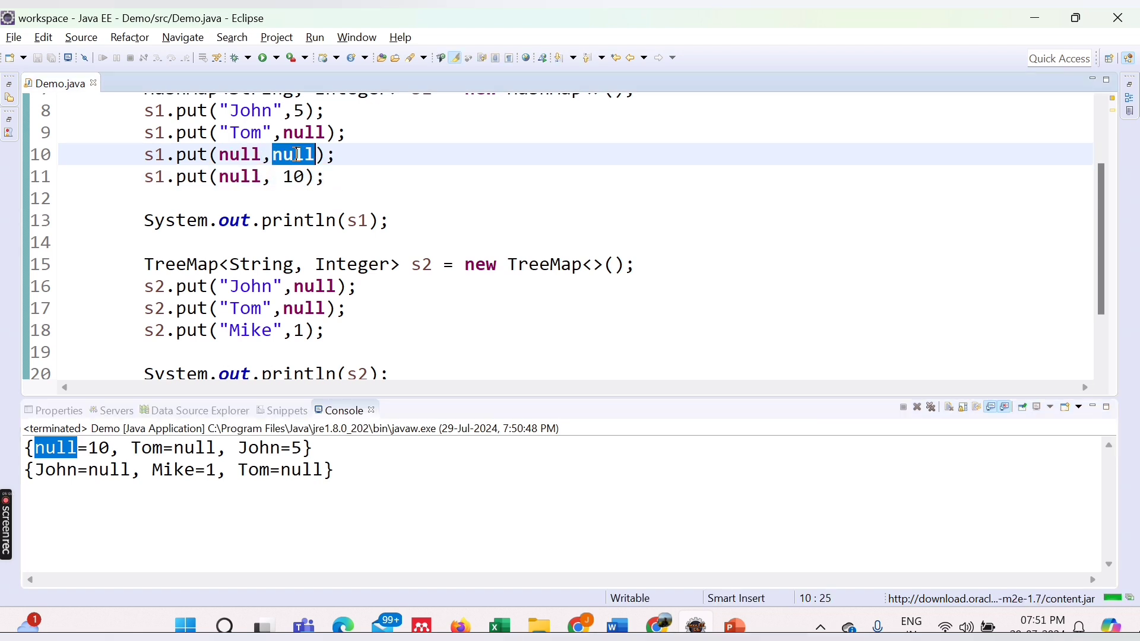
double_click(239, 176)
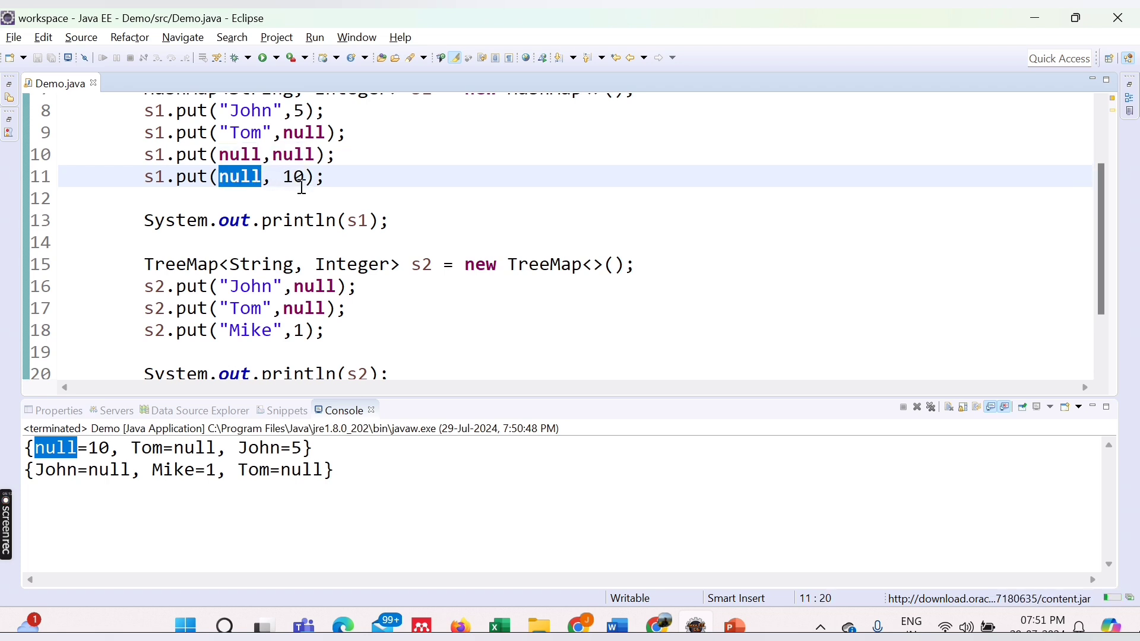
double_click(292, 154)
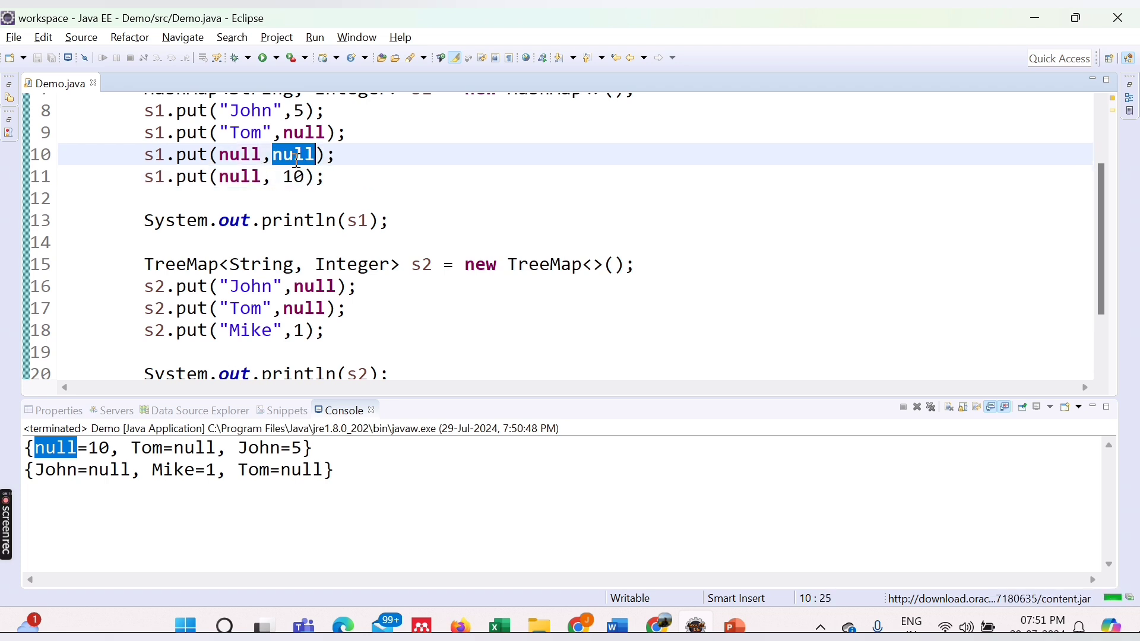
double_click(291, 176)
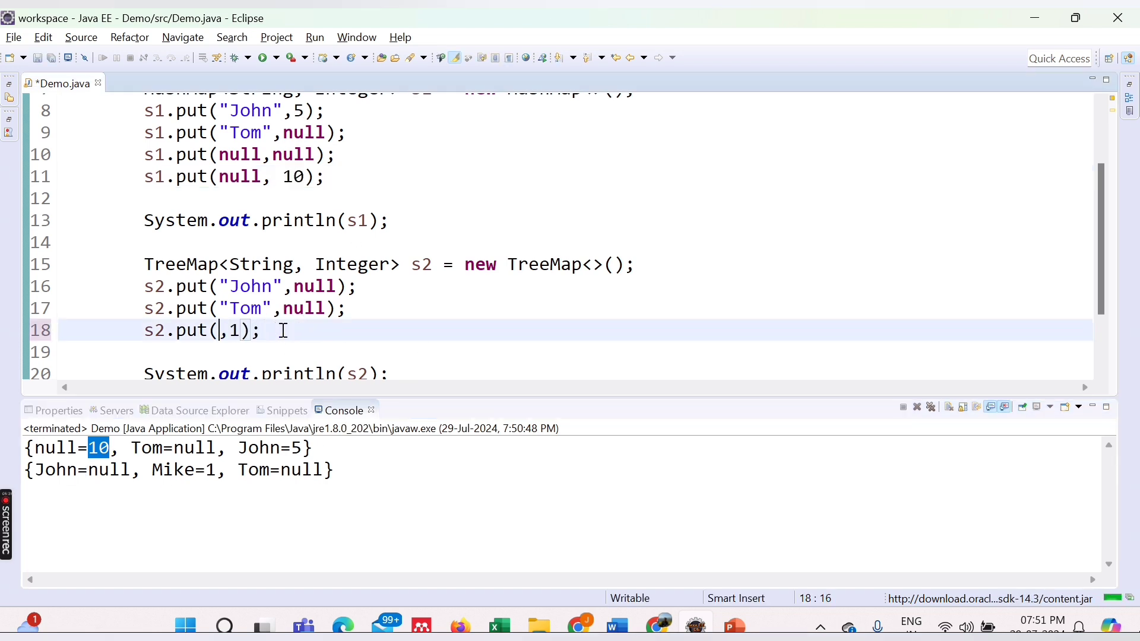
Replace the TreeMap's Mike key with null and rerun, producing a NullPointerException from TreeMap.put.
type("null")
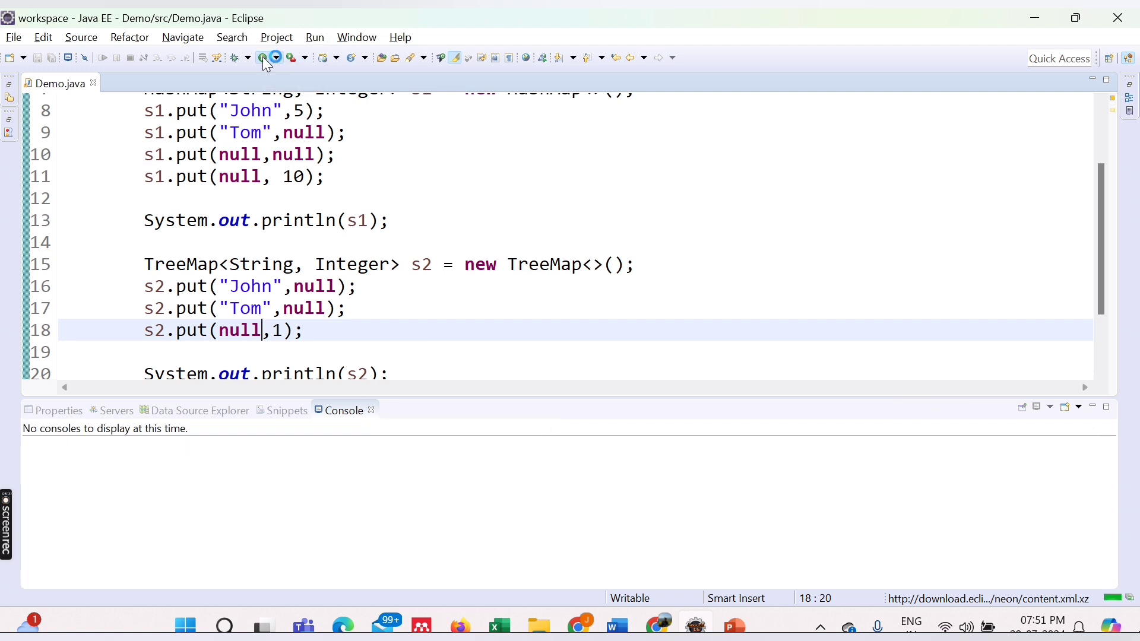
left_click(274, 57)
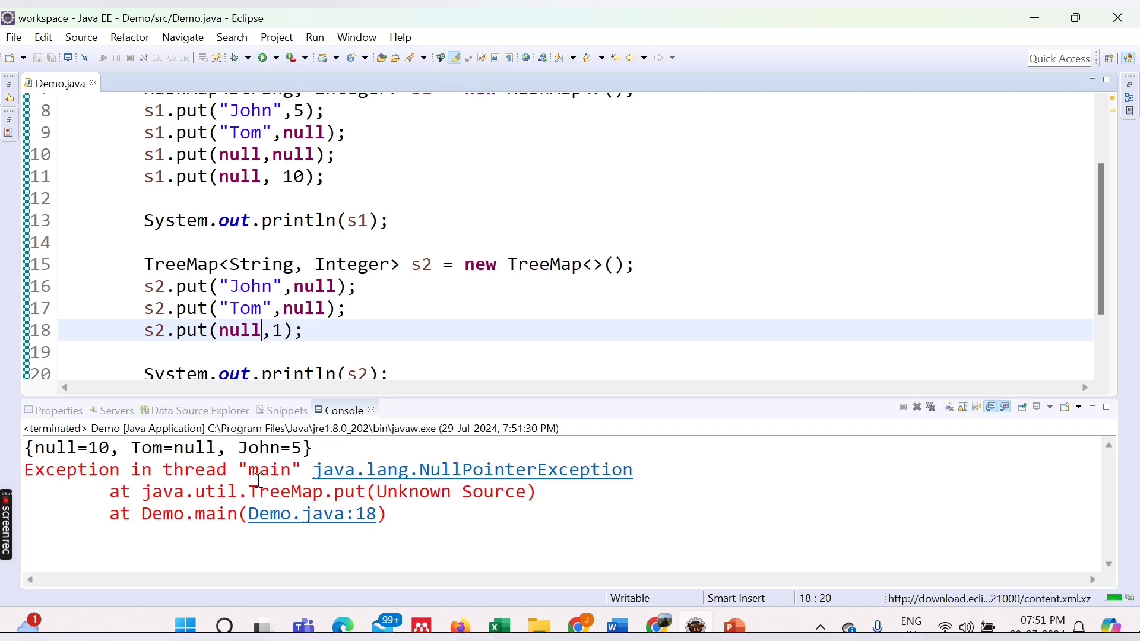